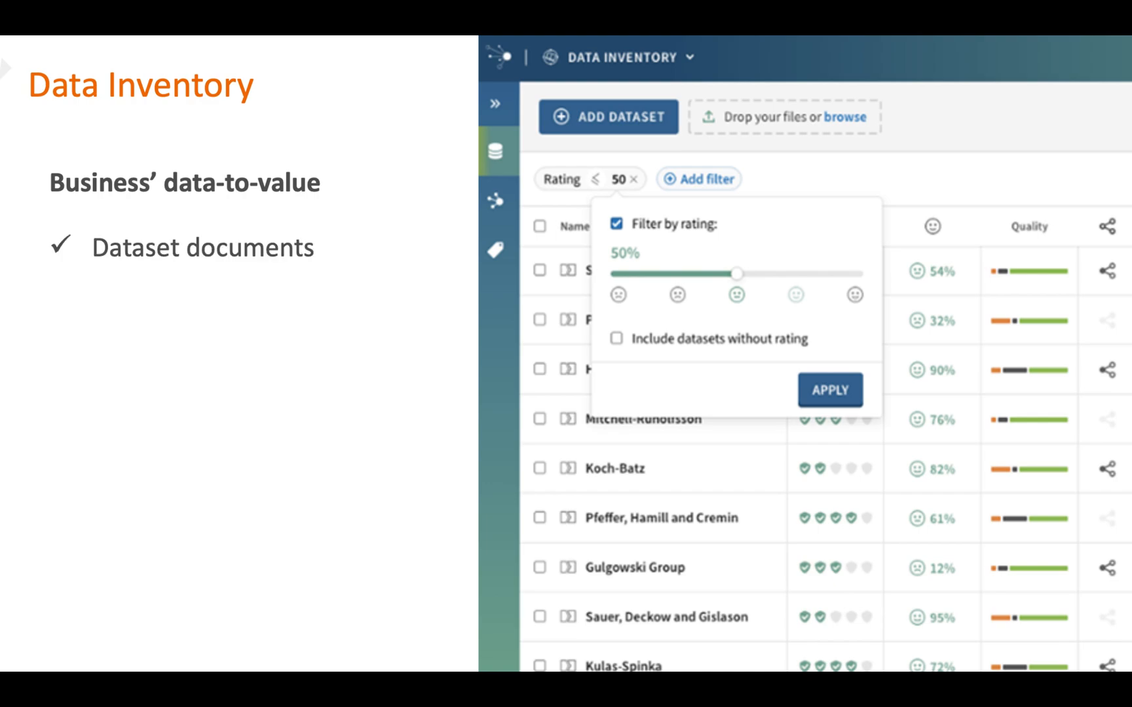
Advance past the Data Inventory slide to reach Talend's Snowflake cimt connections list
{"action": "key", "text": "right"}
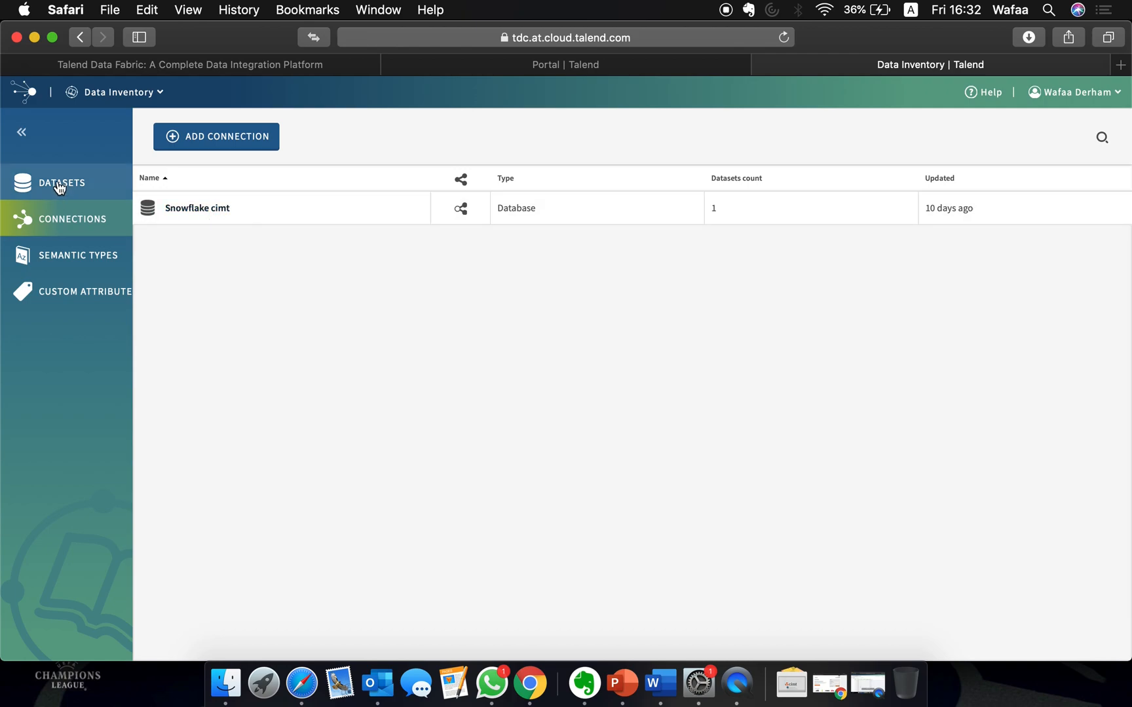
Show the datasets list and open the SAP data on Snowflake dataset
{"action": "left_click", "coordinate": [62, 183]}
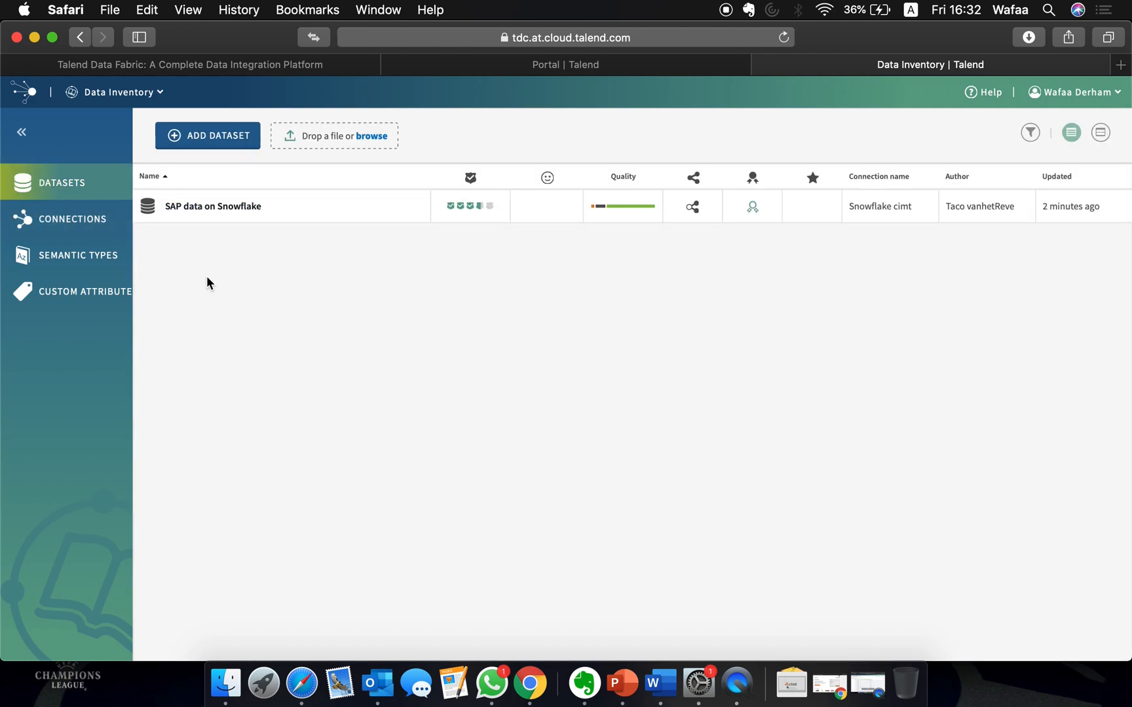
{"action": "mouse_move", "coordinate": [333, 235]}
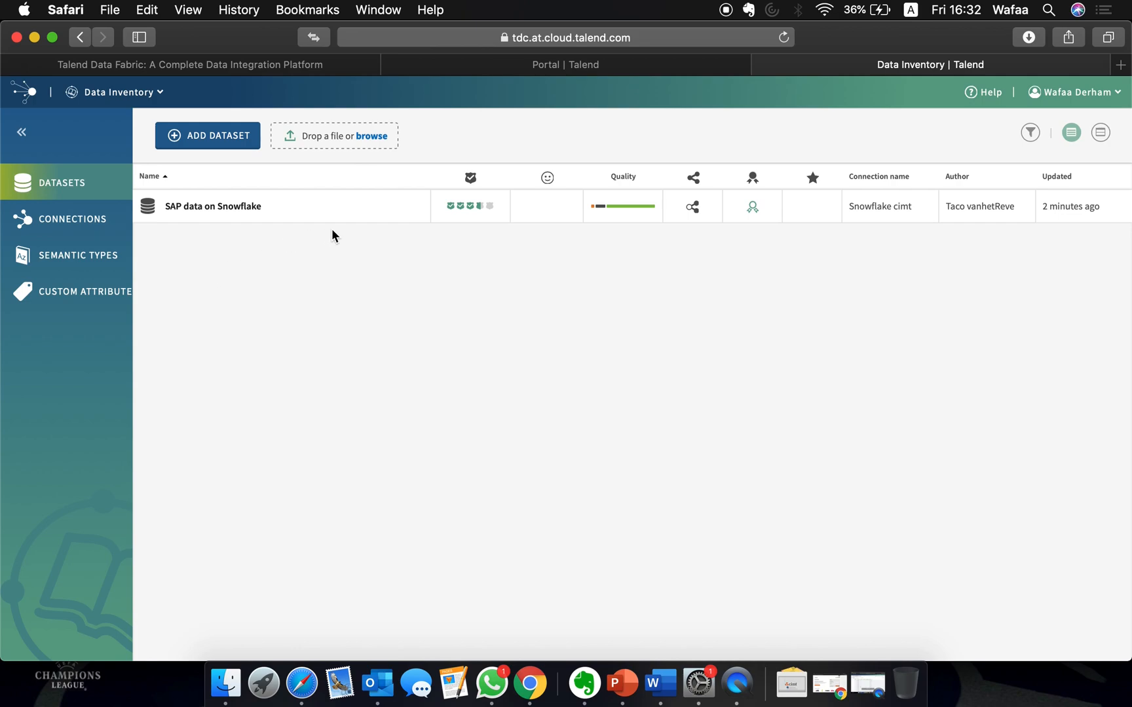
{"action": "mouse_move", "coordinate": [469, 207]}
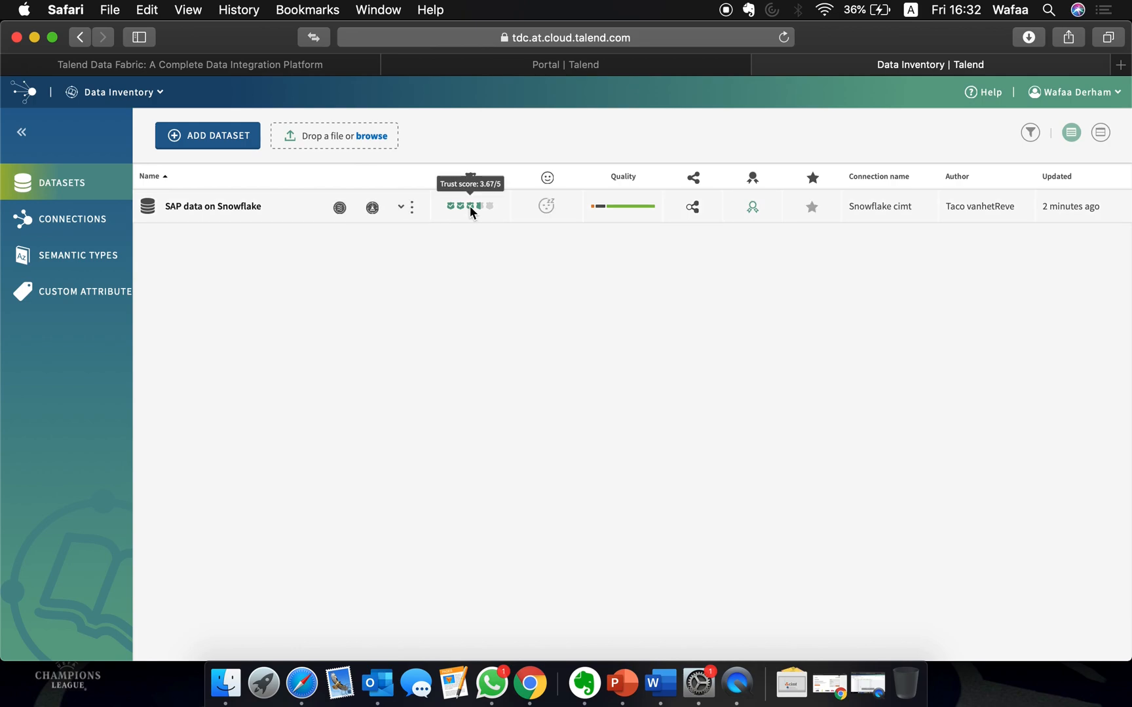
{"action": "mouse_move", "coordinate": [547, 207]}
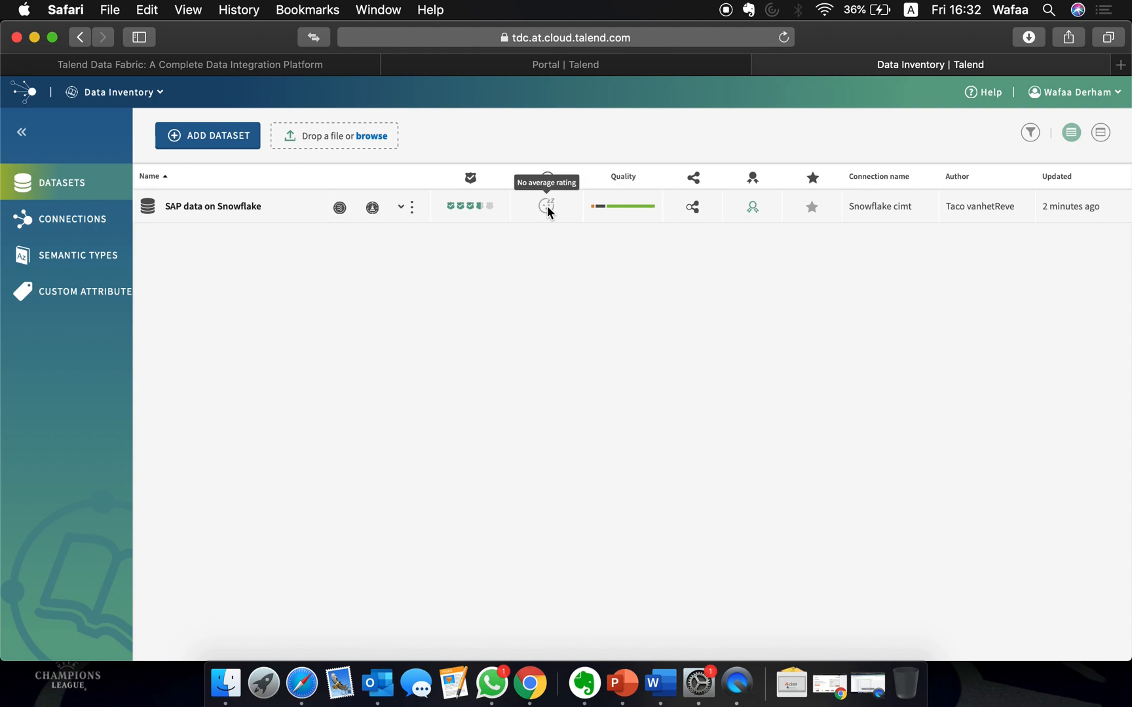
{"action": "mouse_move", "coordinate": [632, 210]}
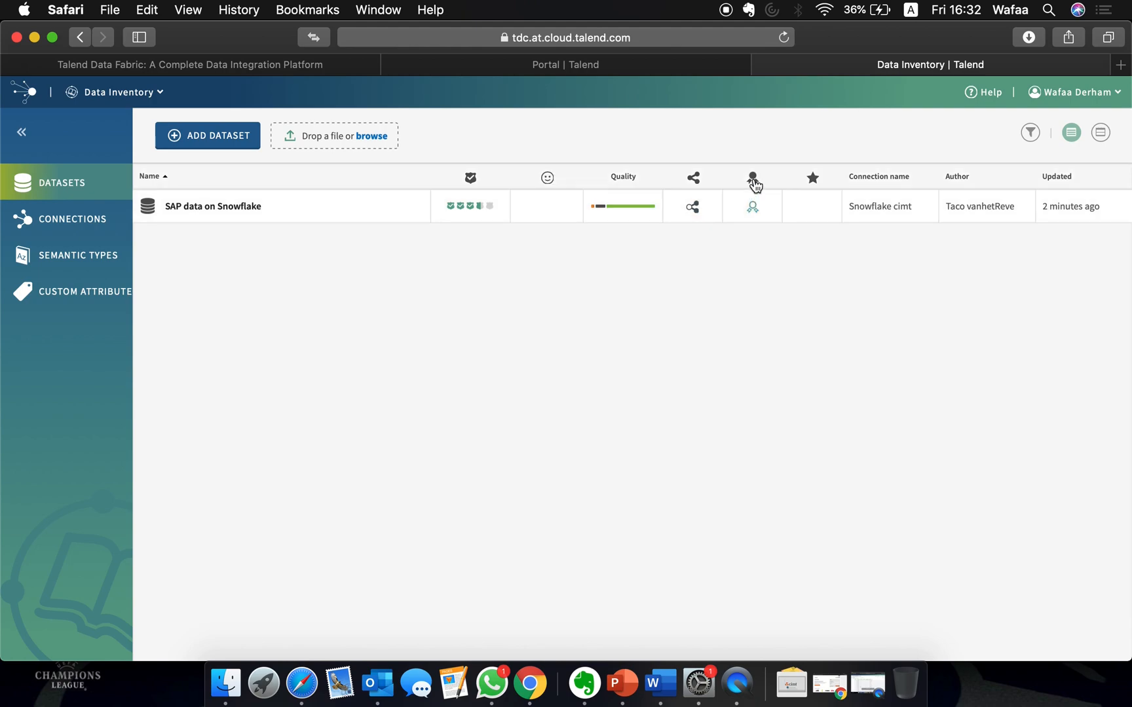
{"action": "left_click", "coordinate": [213, 207]}
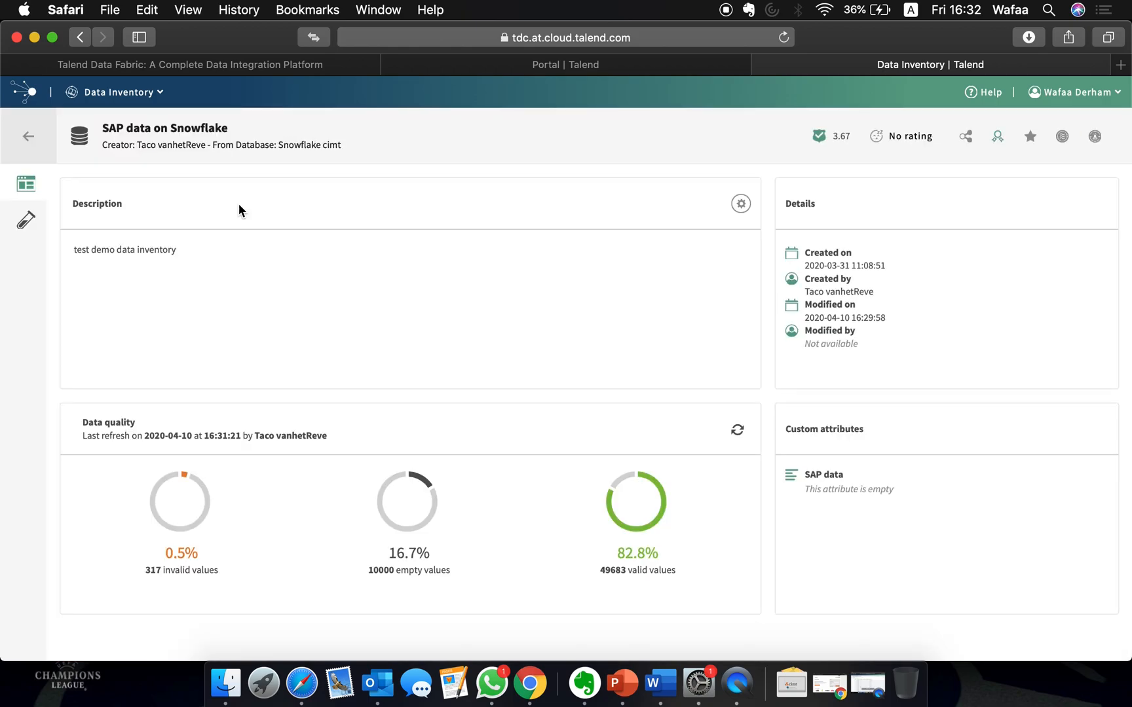
{"action": "mouse_move", "coordinate": [112, 463]}
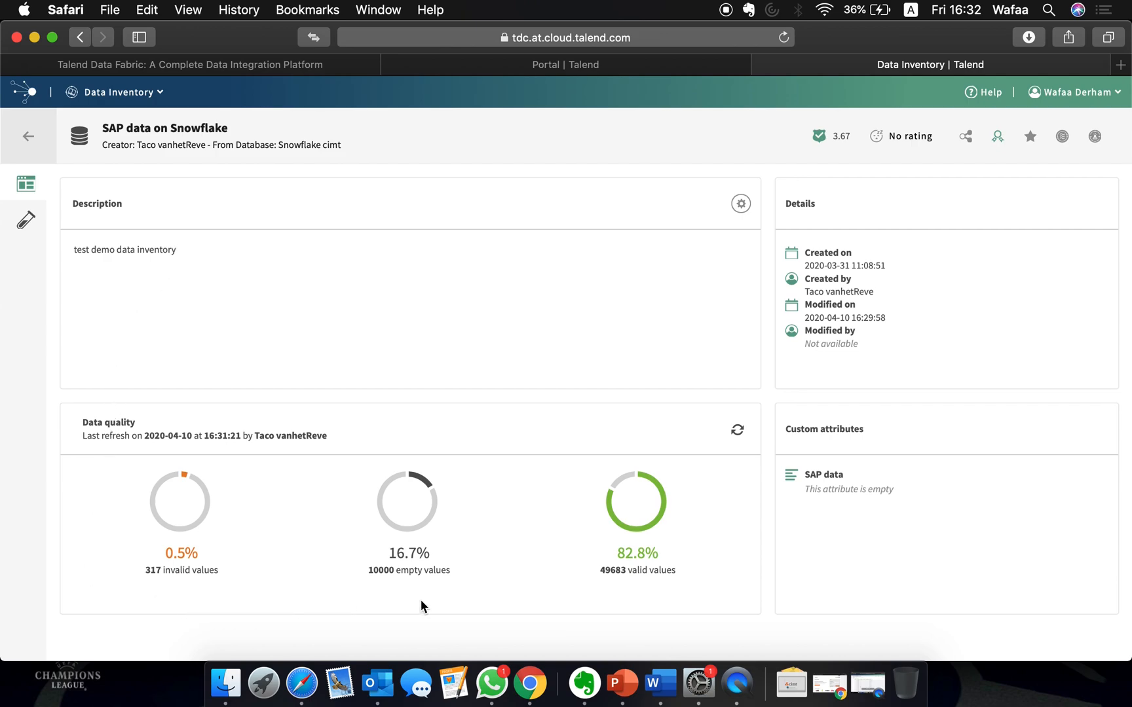
{"action": "mouse_move", "coordinate": [842, 141]}
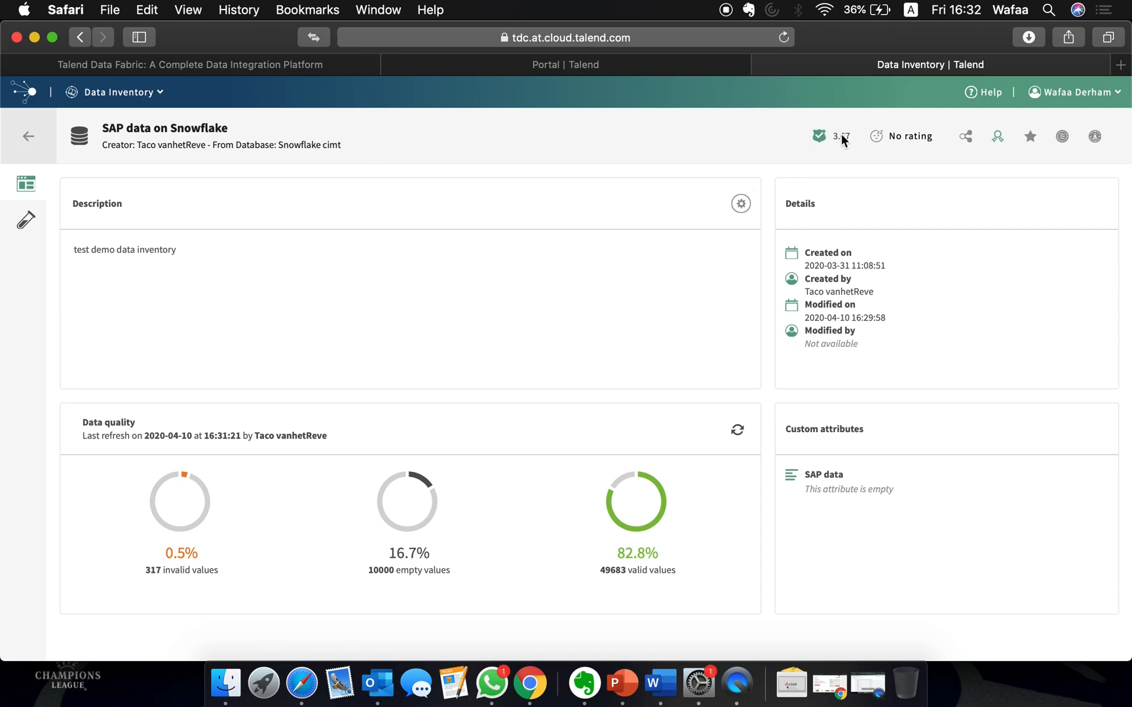
{"action": "mouse_move", "coordinate": [837, 136]}
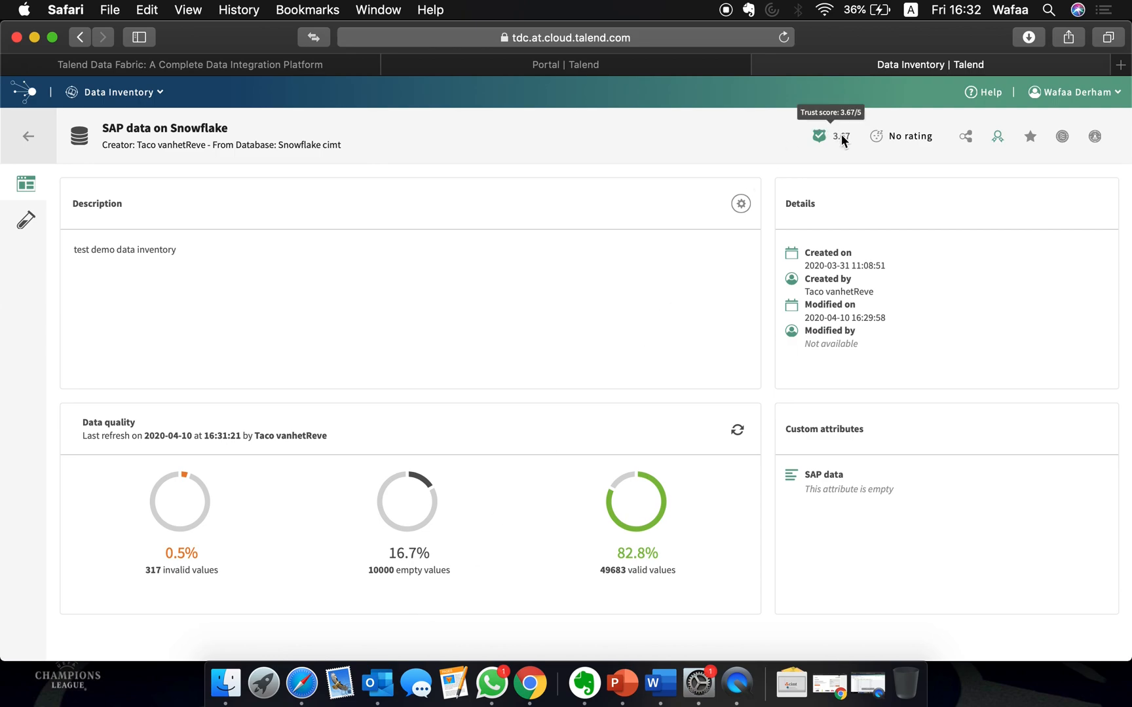
{"action": "mouse_move", "coordinate": [860, 345]}
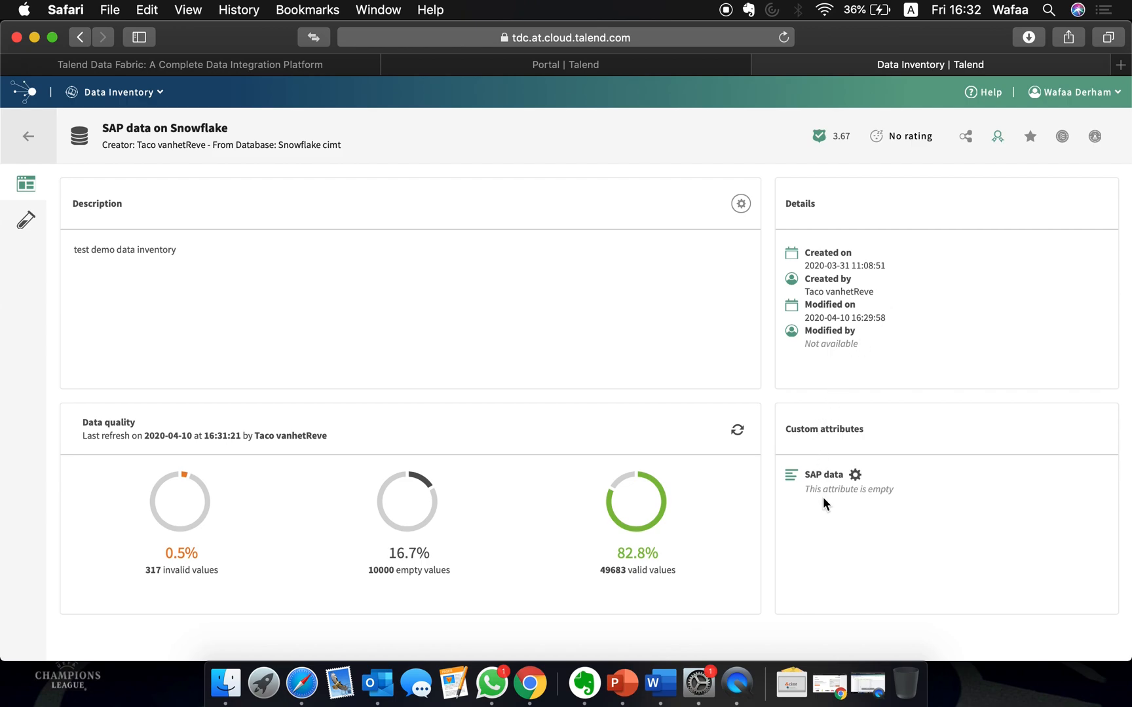
{"action": "mouse_move", "coordinate": [821, 492]}
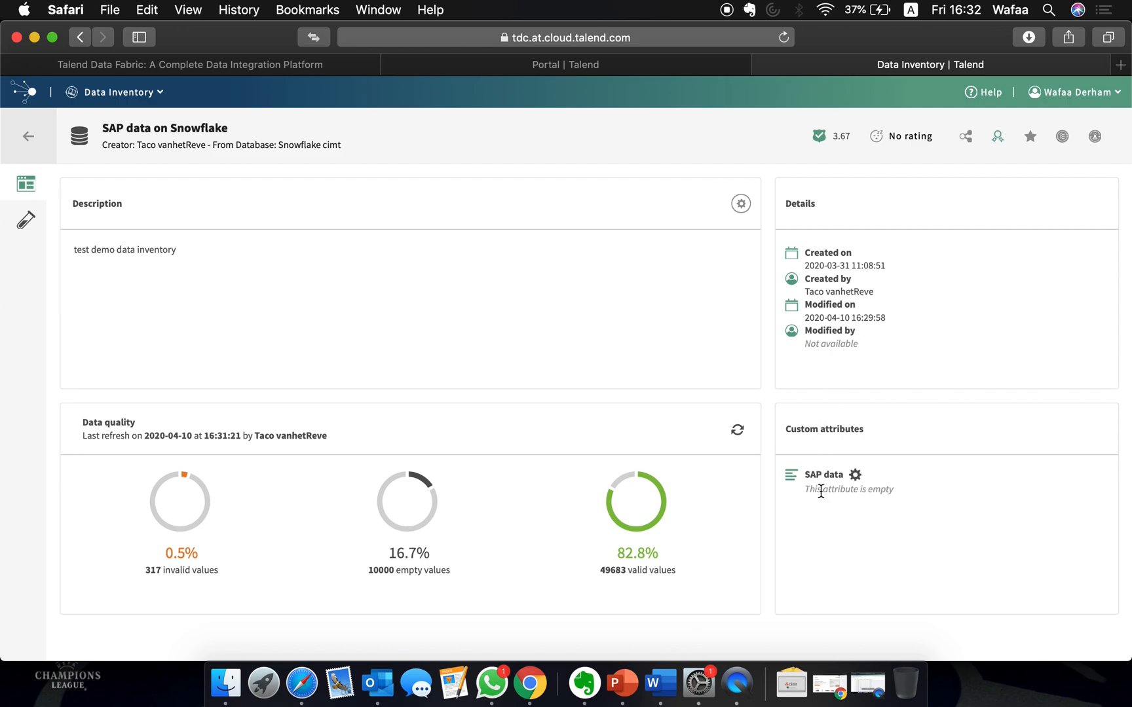
{"action": "mouse_move", "coordinate": [740, 204]}
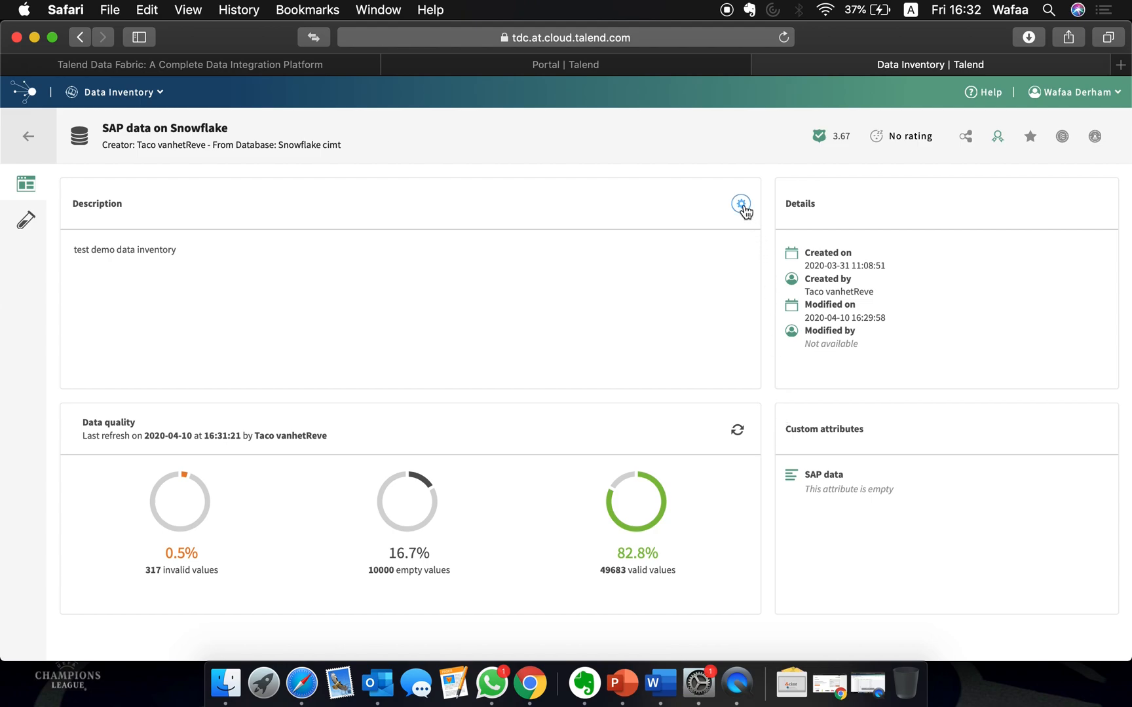
Save the description as 'test demo', rate the dataset 49%, and open sharing
{"action": "left_click", "coordinate": [740, 204]}
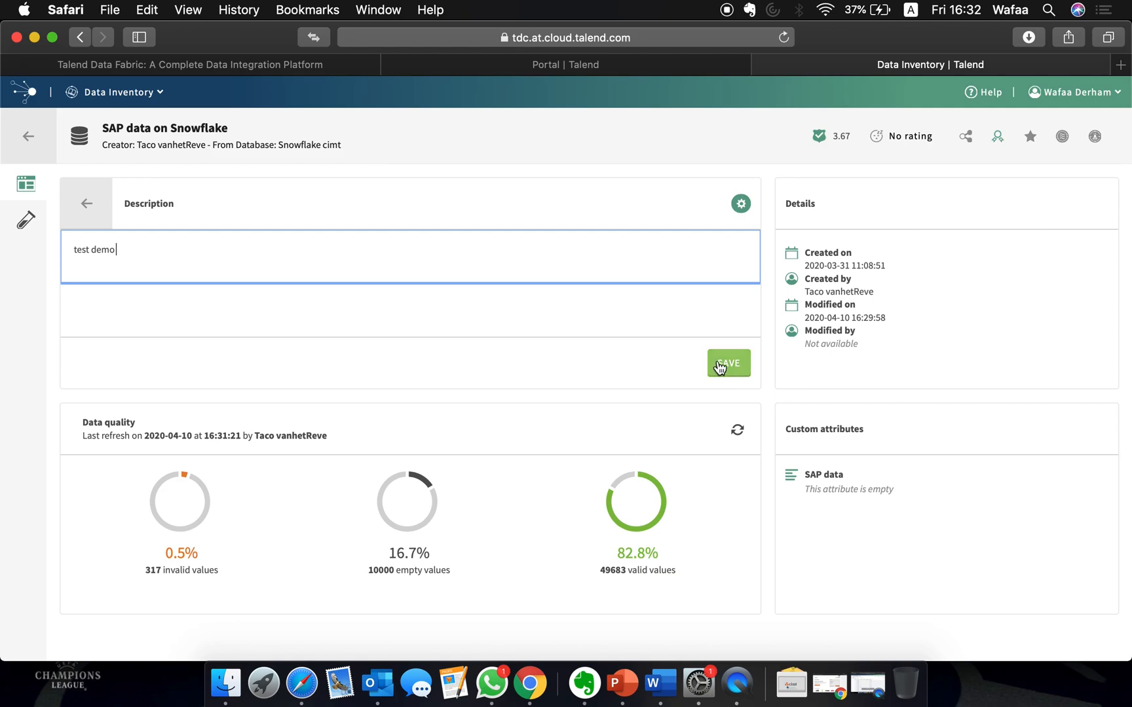
{"action": "left_click", "coordinate": [909, 135]}
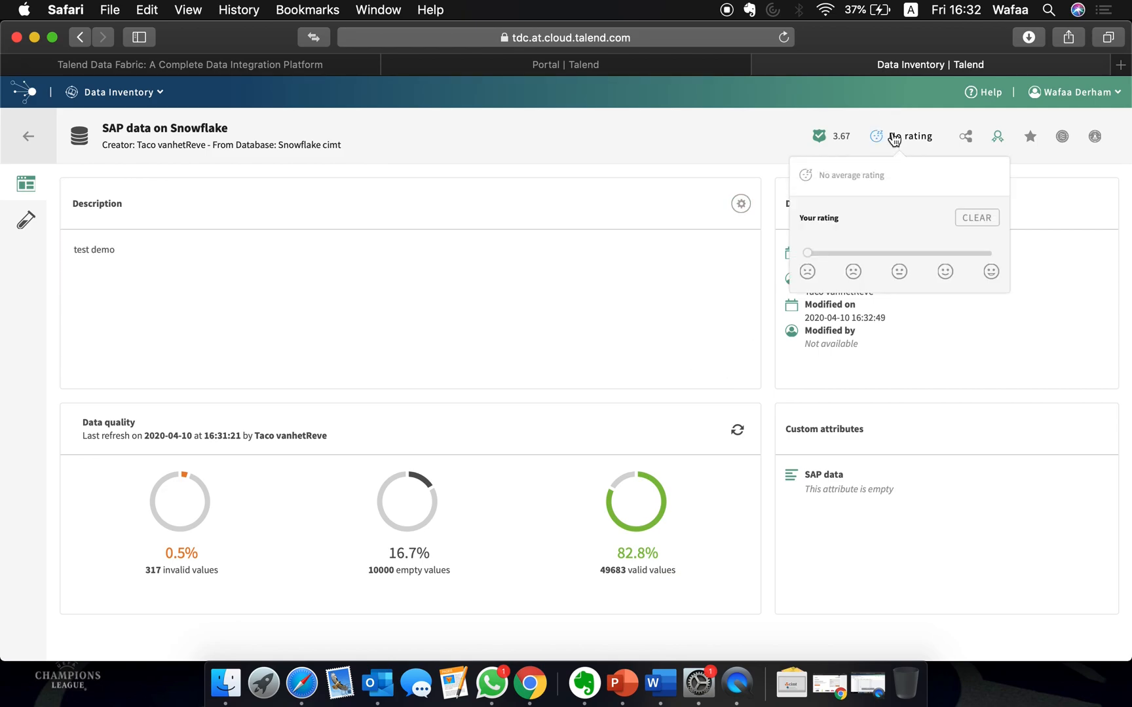
{"action": "left_click", "coordinate": [898, 271]}
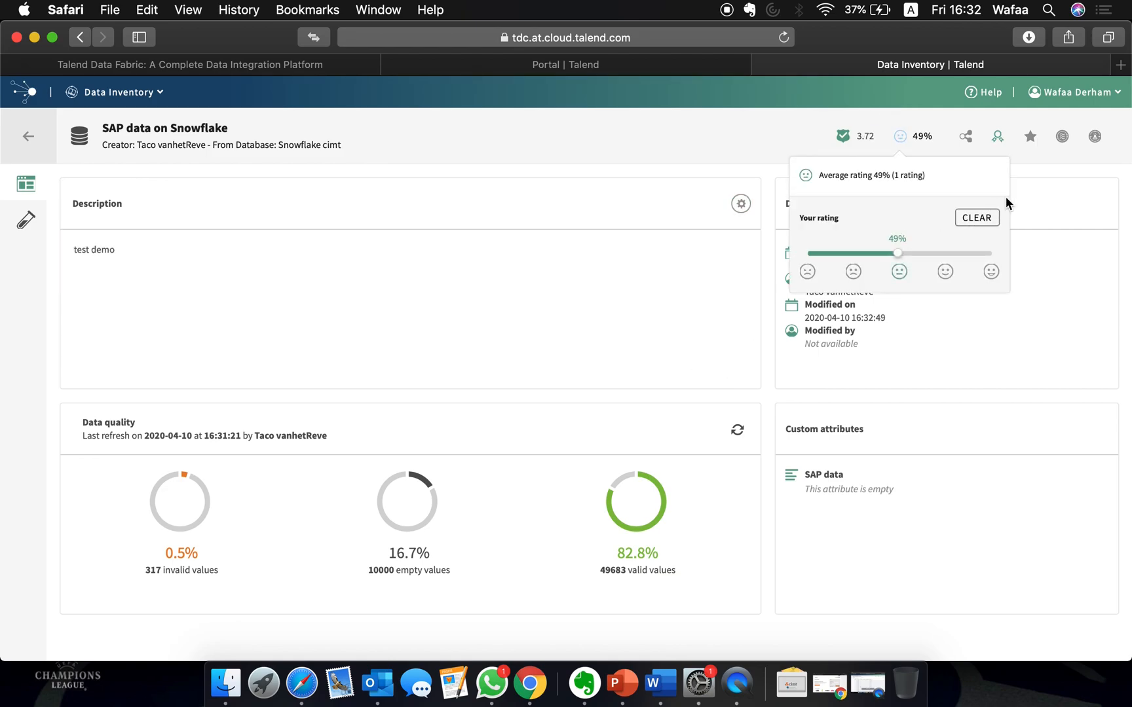
{"action": "left_click", "coordinate": [966, 136]}
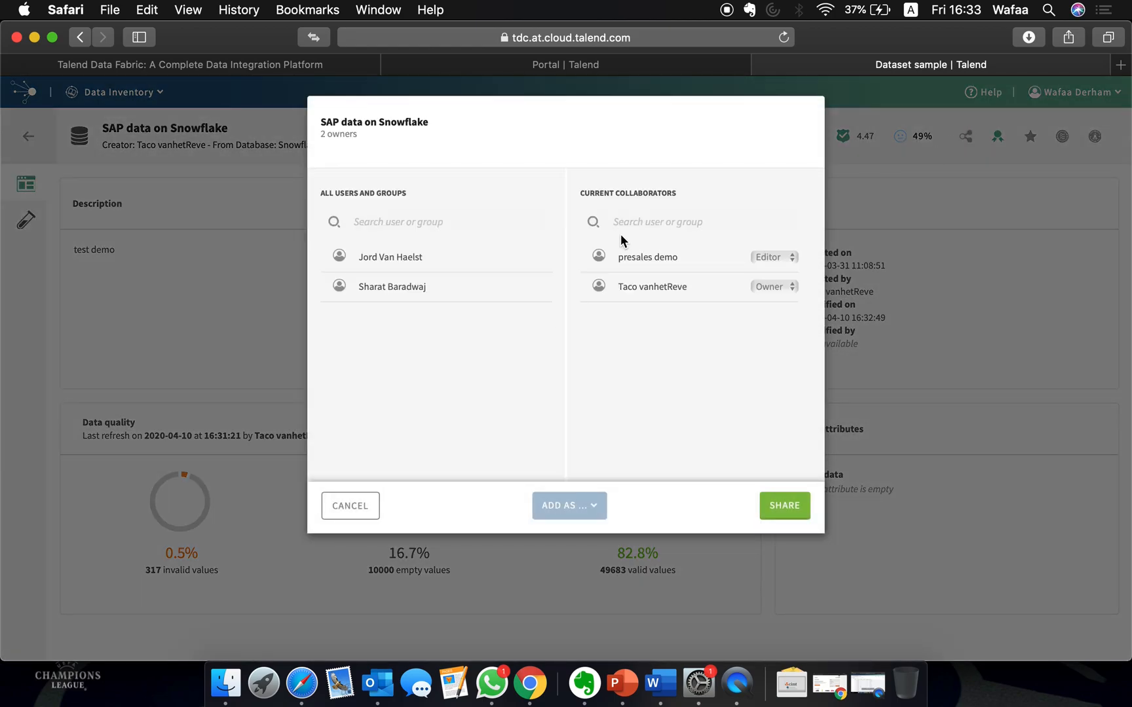
{"action": "mouse_move", "coordinate": [565, 279]}
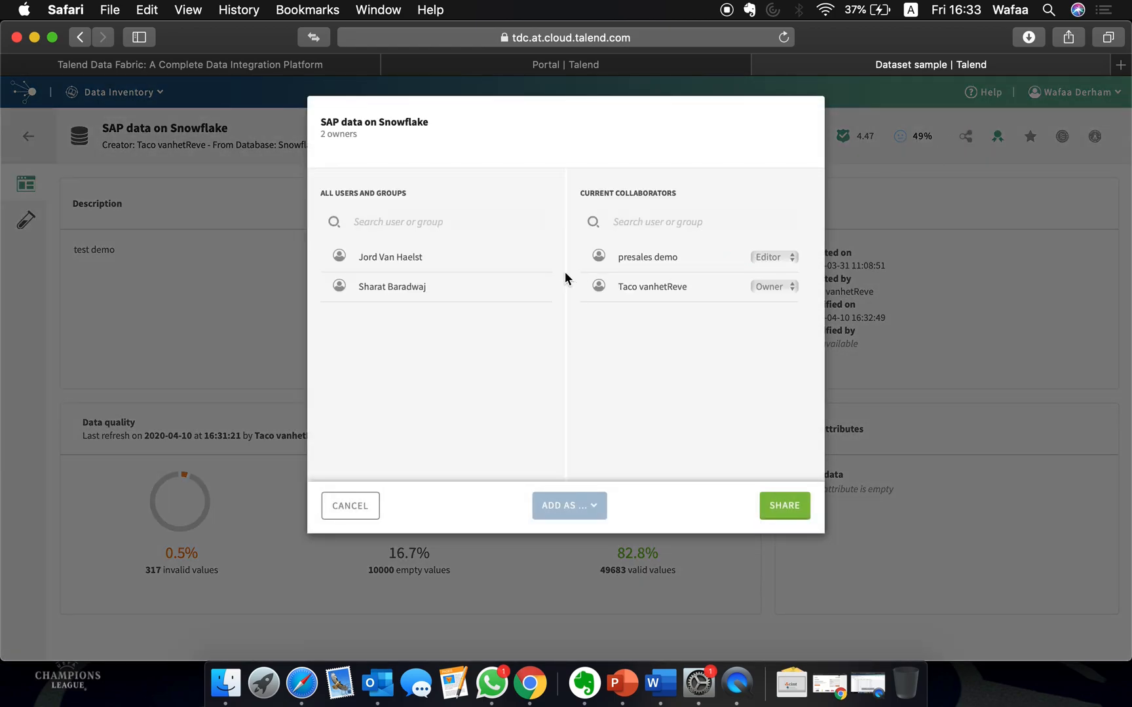
Add a user from All Users and Groups as Viewer and share the dataset
{"action": "left_click", "coordinate": [389, 257]}
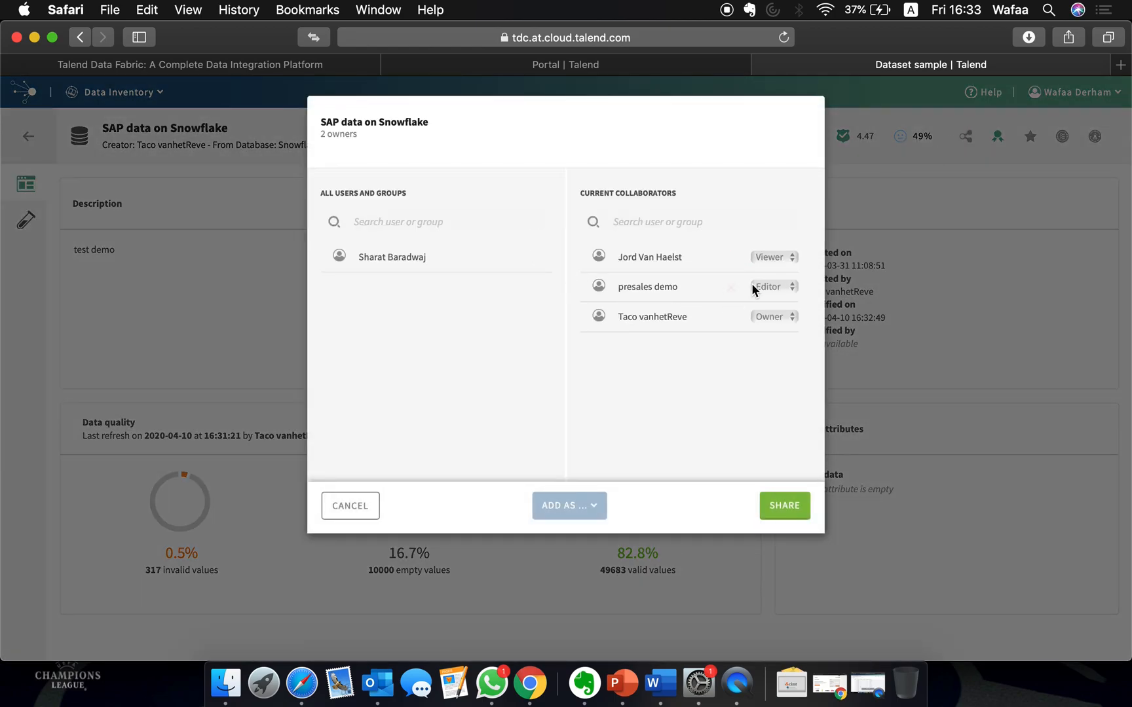
{"action": "left_click", "coordinate": [784, 505]}
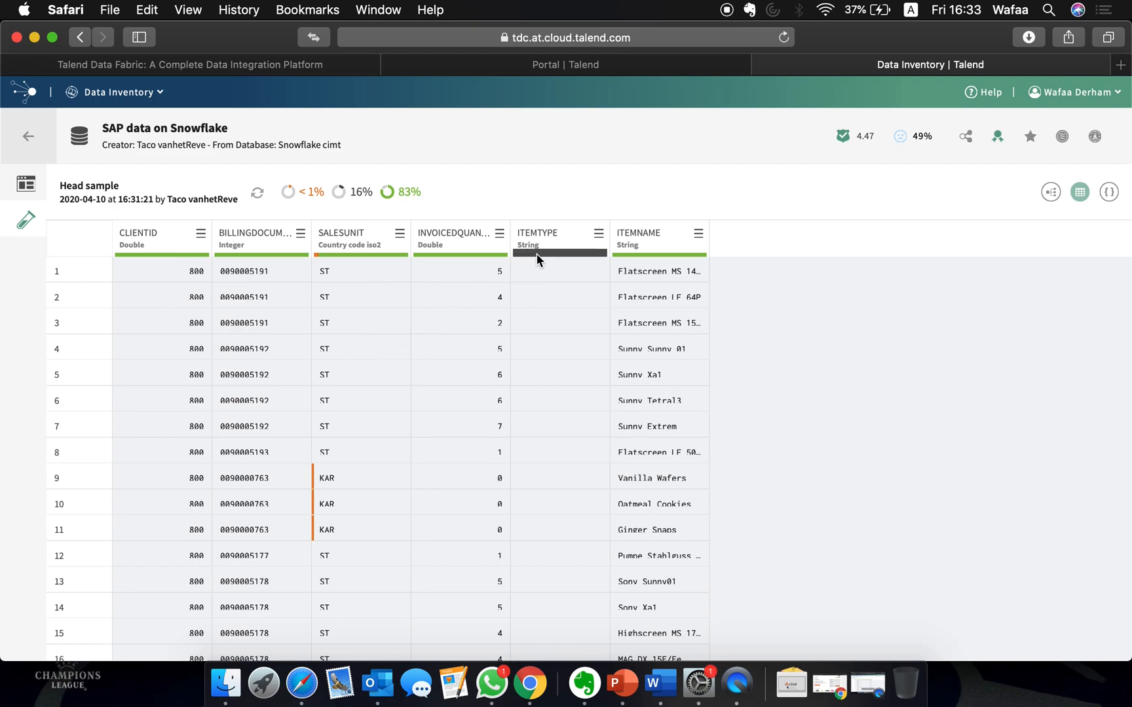
{"action": "mouse_move", "coordinate": [559, 254]}
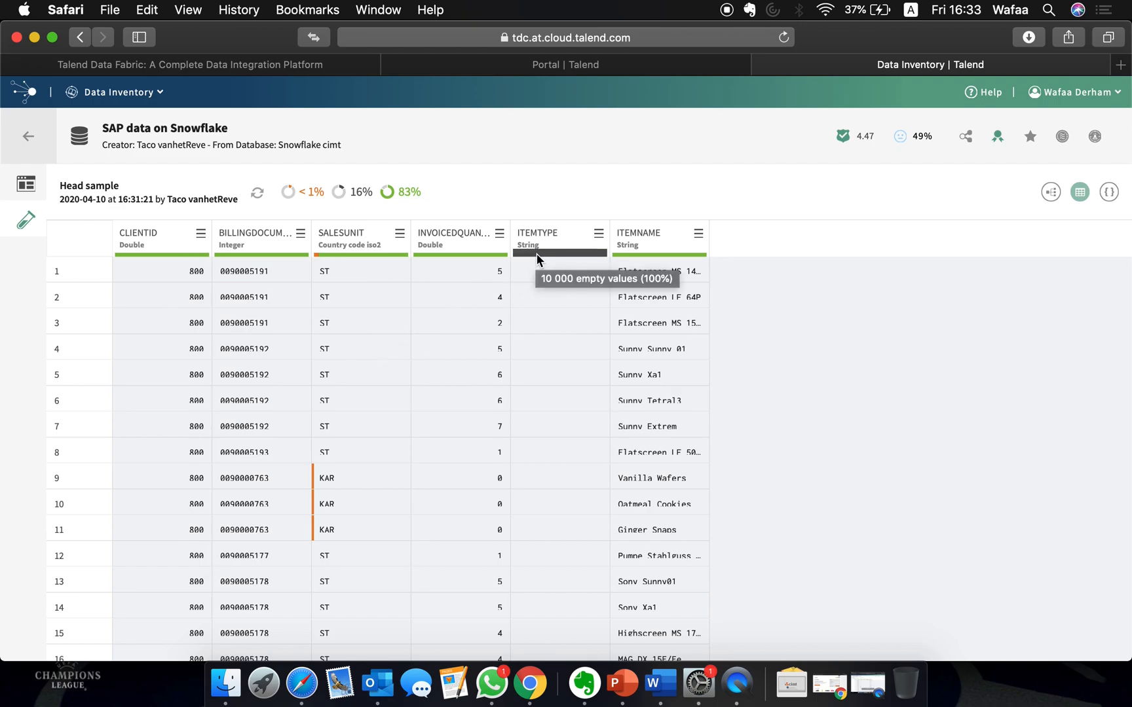
{"action": "mouse_move", "coordinate": [319, 254]}
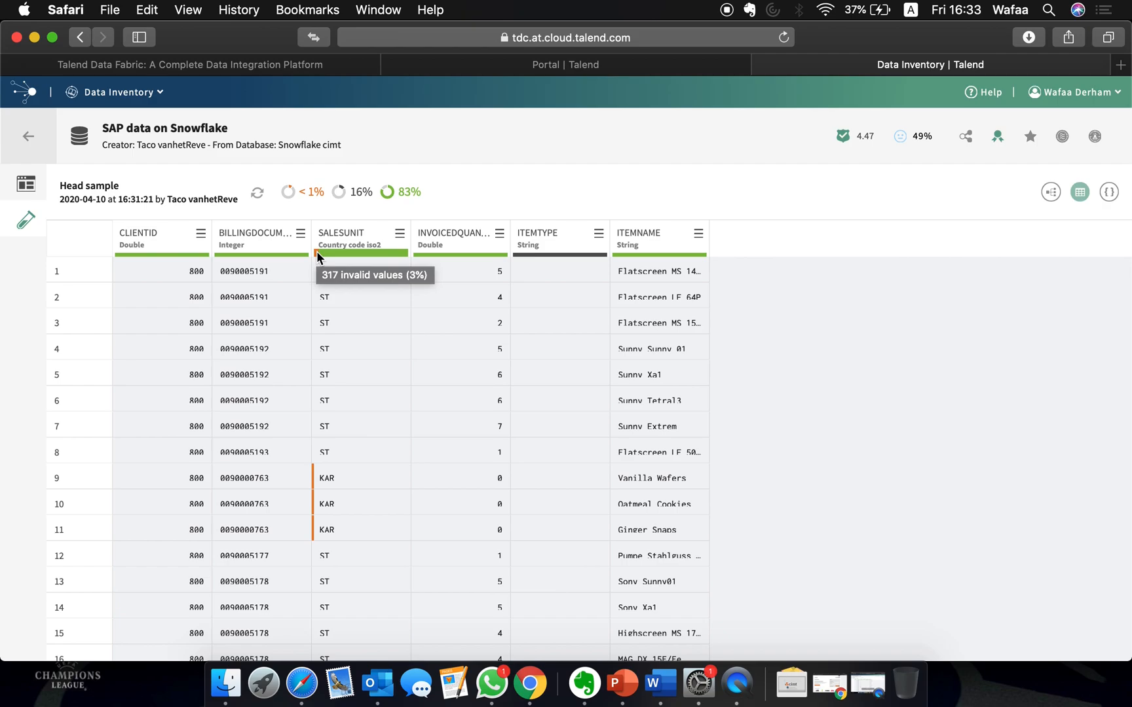
{"action": "mouse_move", "coordinate": [603, 303]}
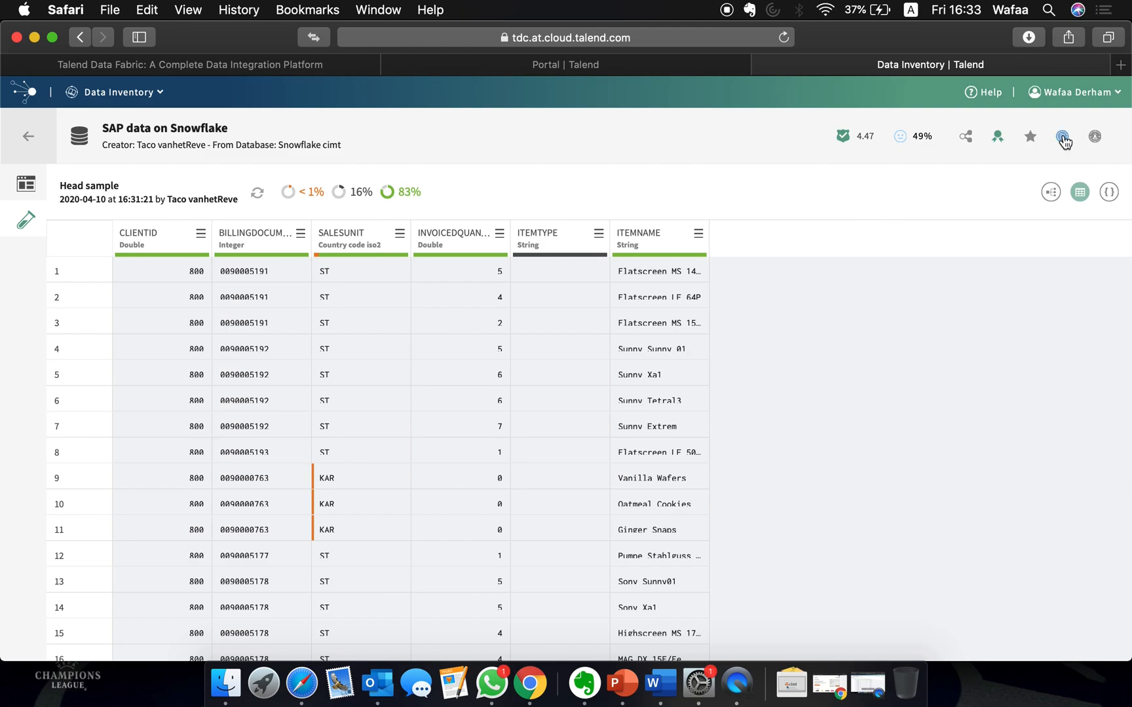
{"action": "mouse_move", "coordinate": [1095, 137]}
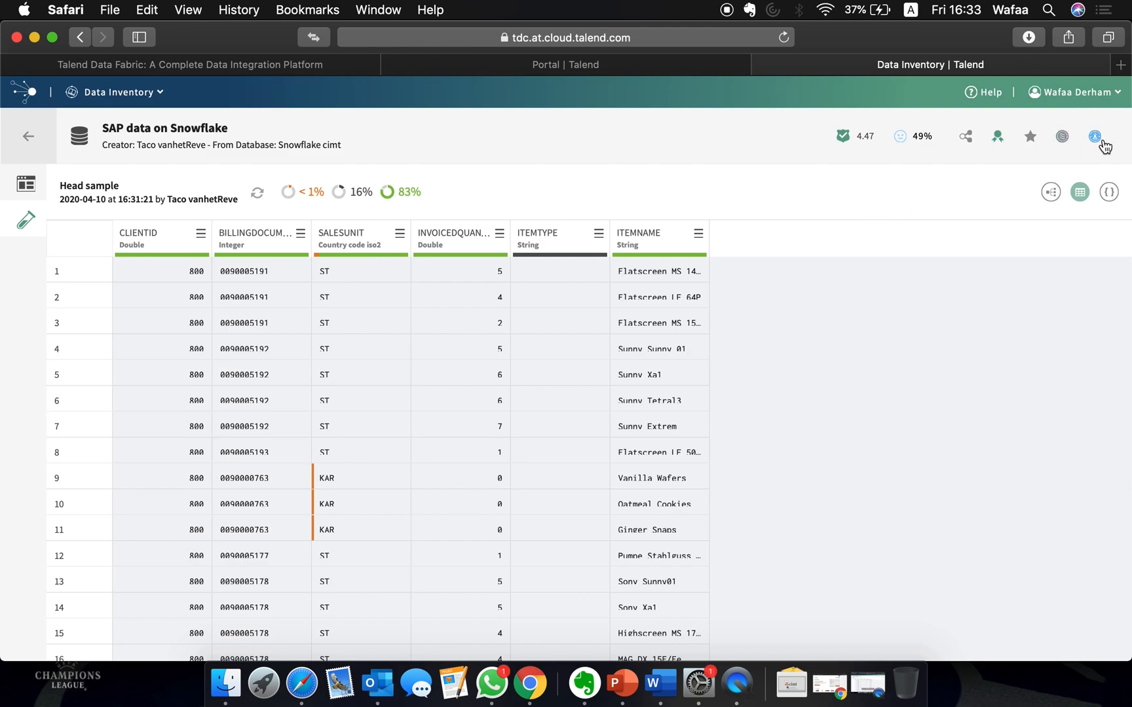
{"action": "mouse_move", "coordinate": [1094, 136]}
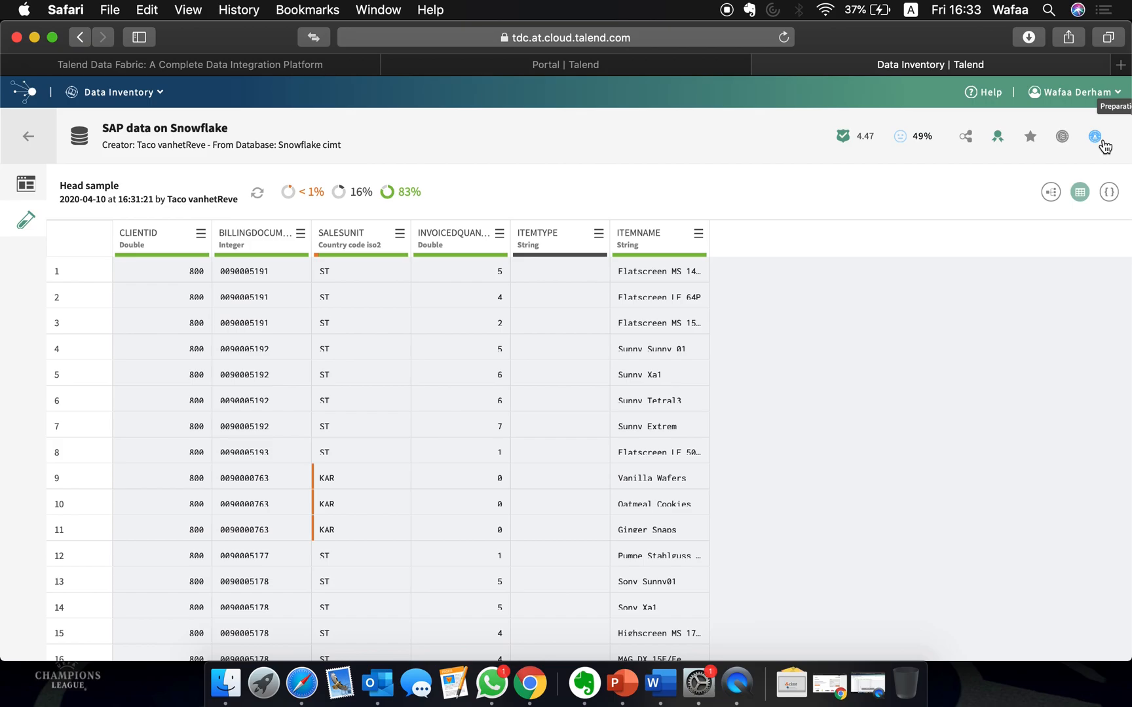